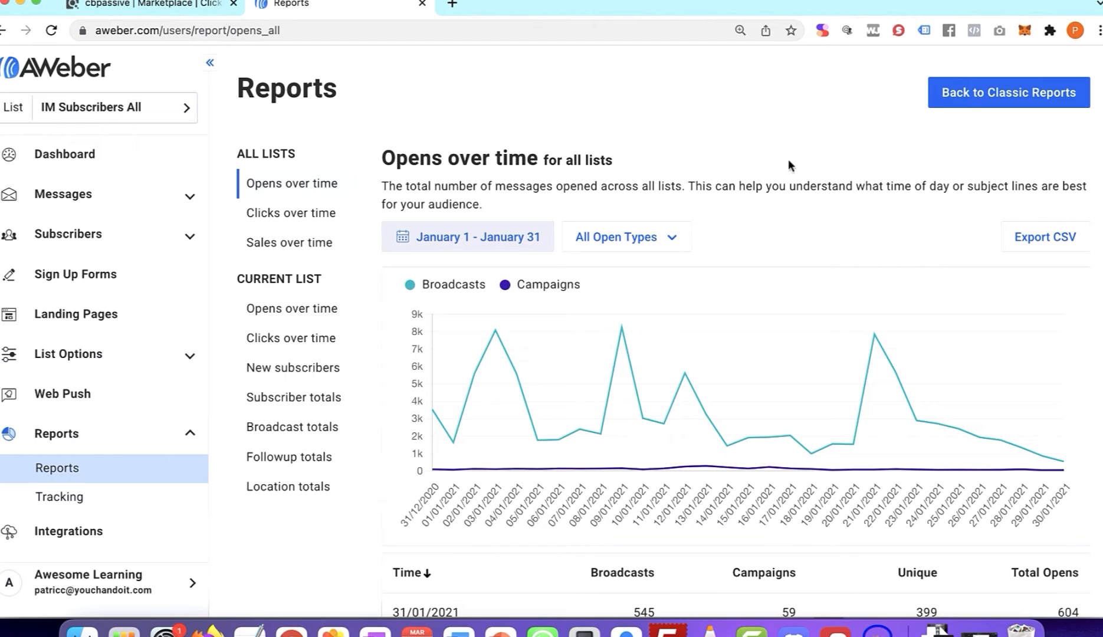
mouse_move(632, 225)
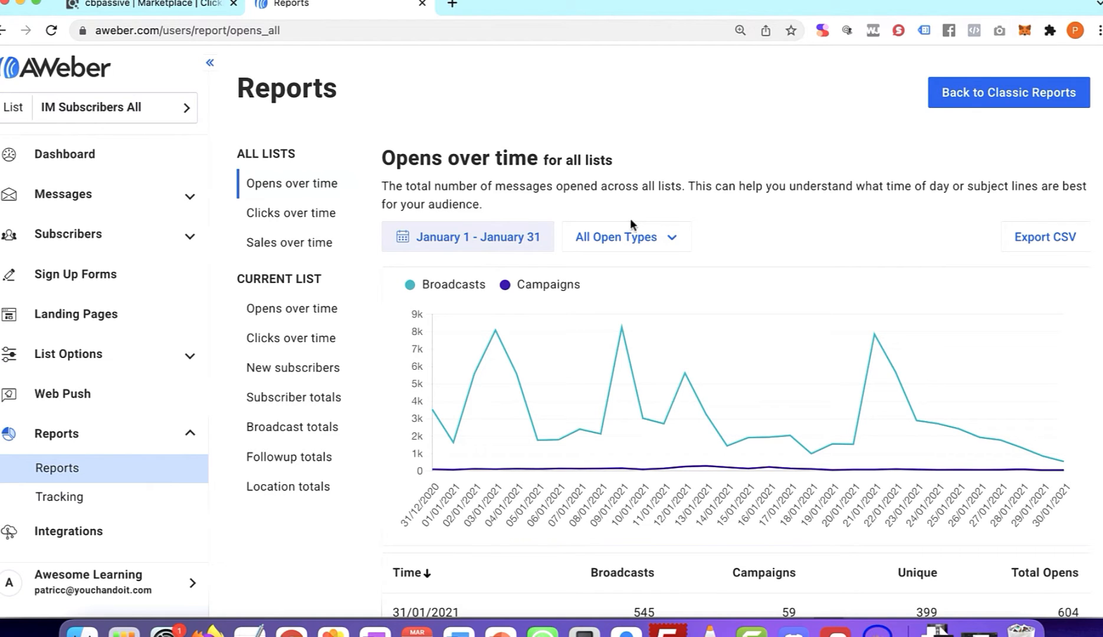
- Apply a January 1–31, 2021 date range to the Opens over time report for all lists
left_click(467, 236)
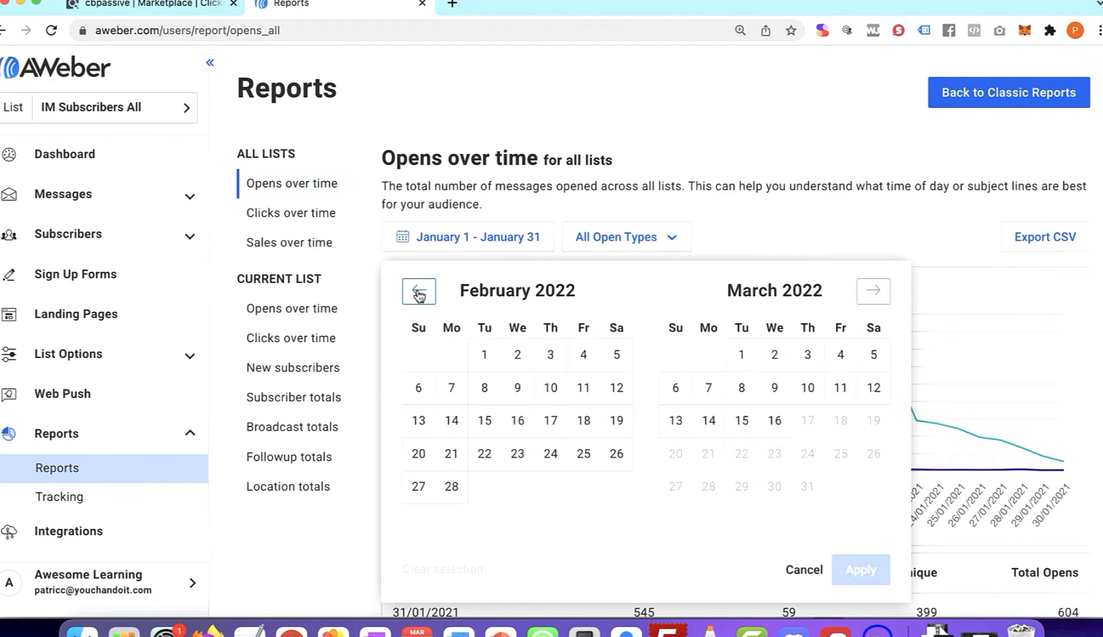
left_click(418, 292)
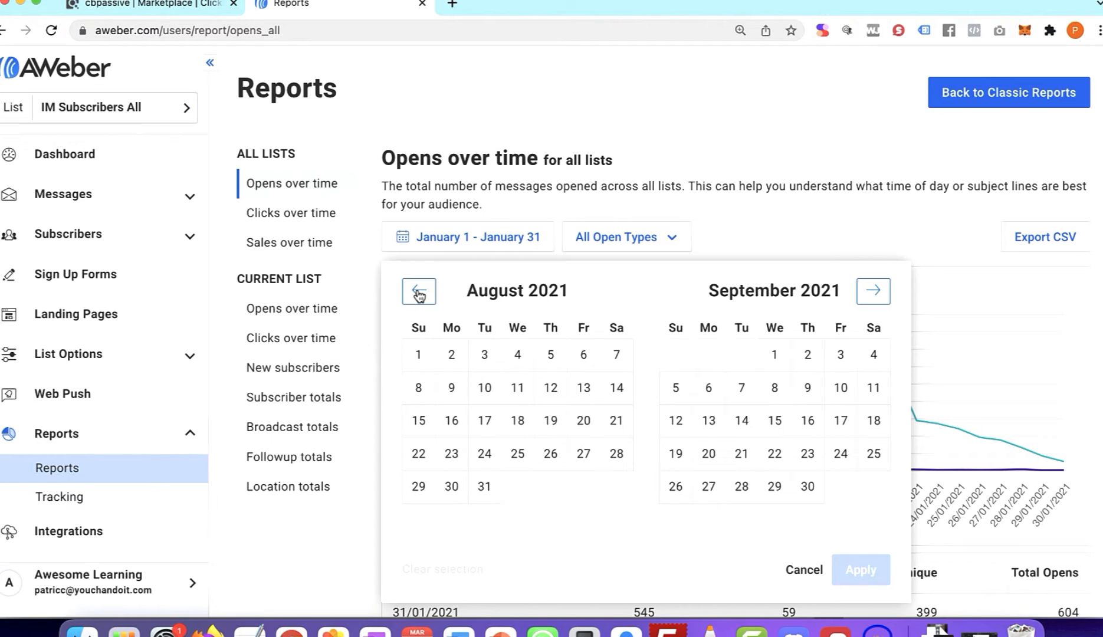
left_click(419, 292)
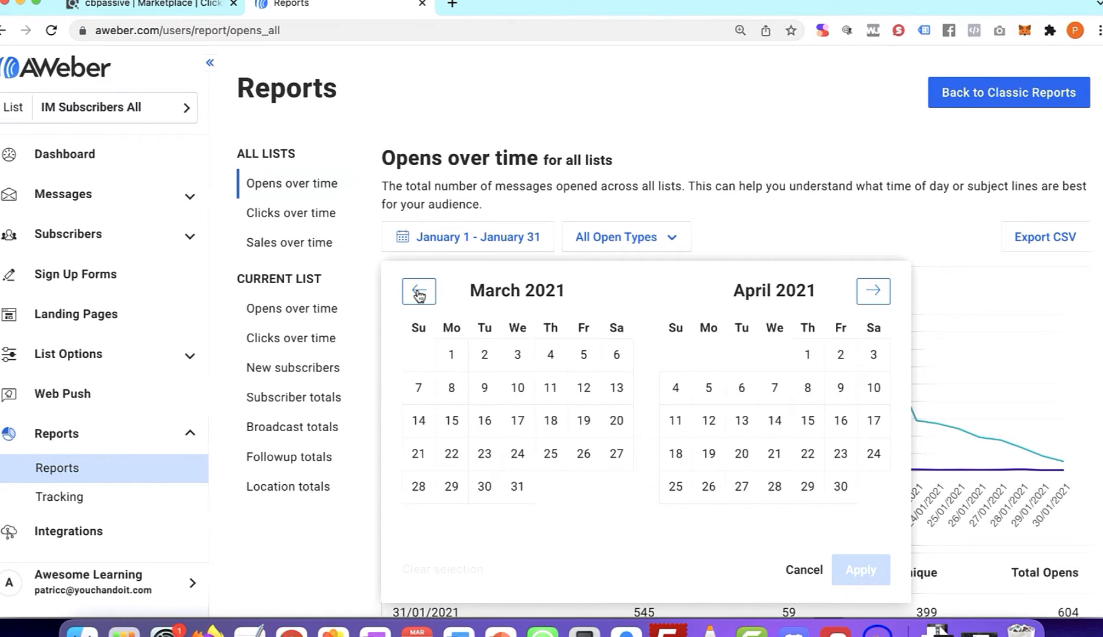
left_click(419, 292)
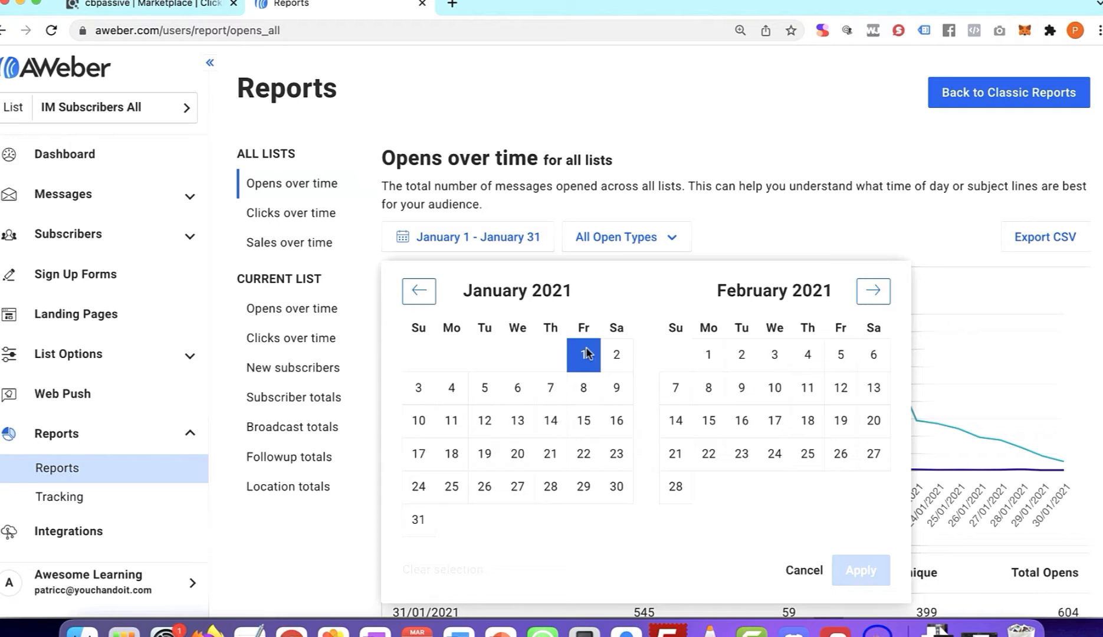
left_click(418, 519)
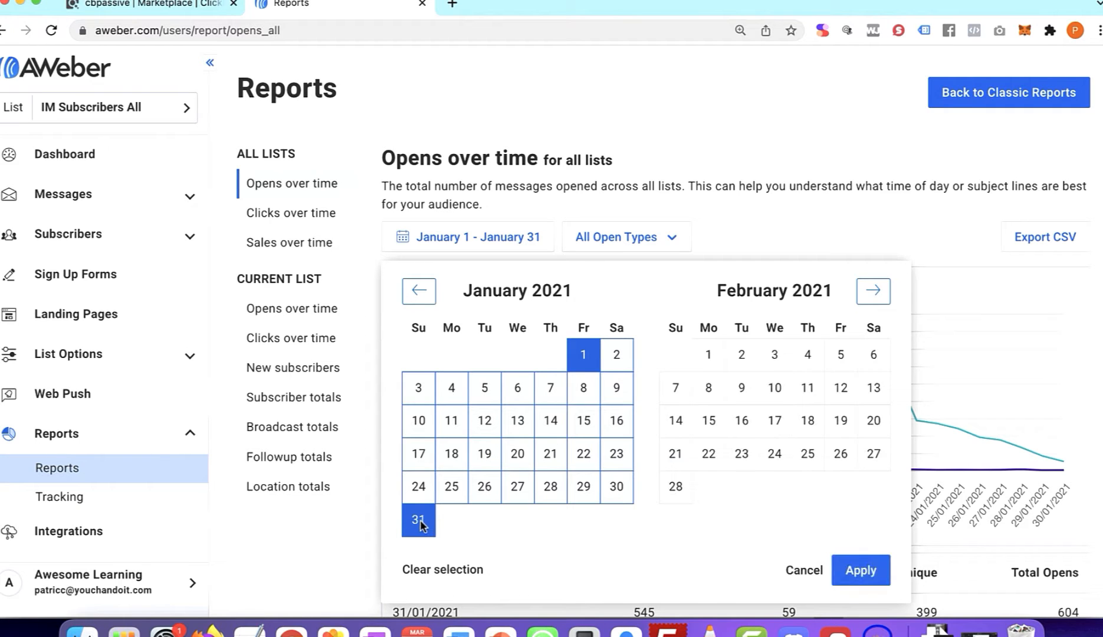
left_click(861, 570)
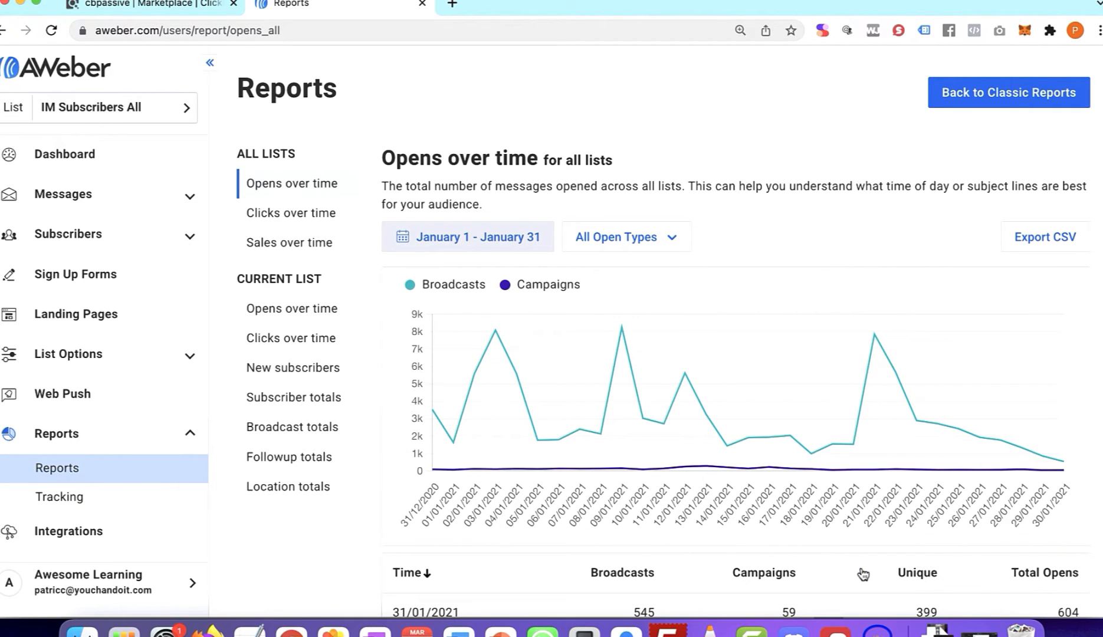
scroll("down", 3)
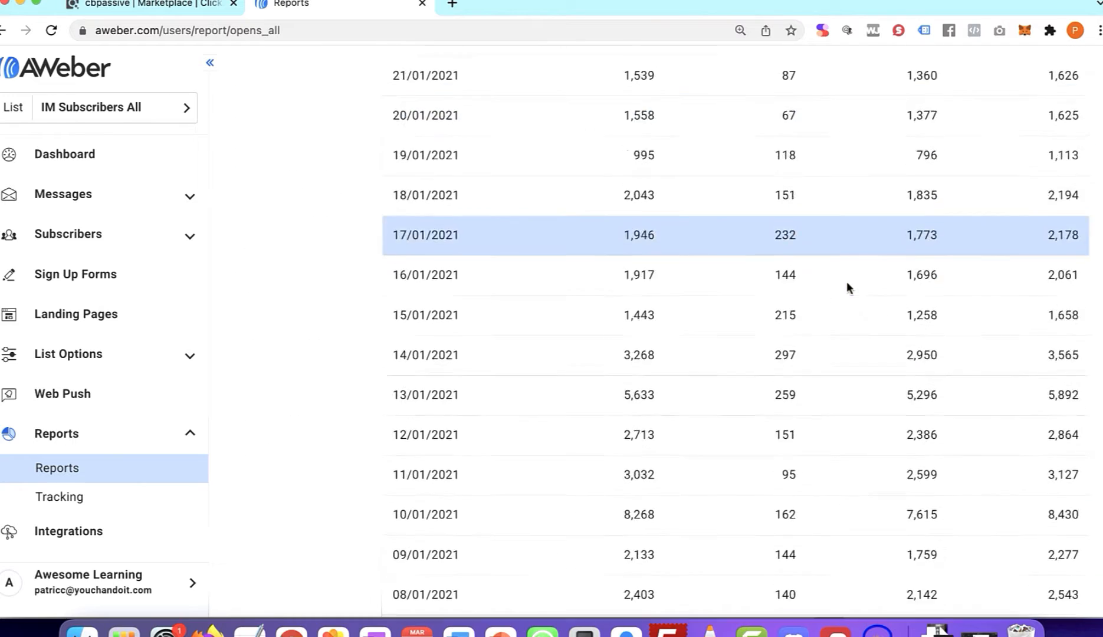
scroll("up", 3)
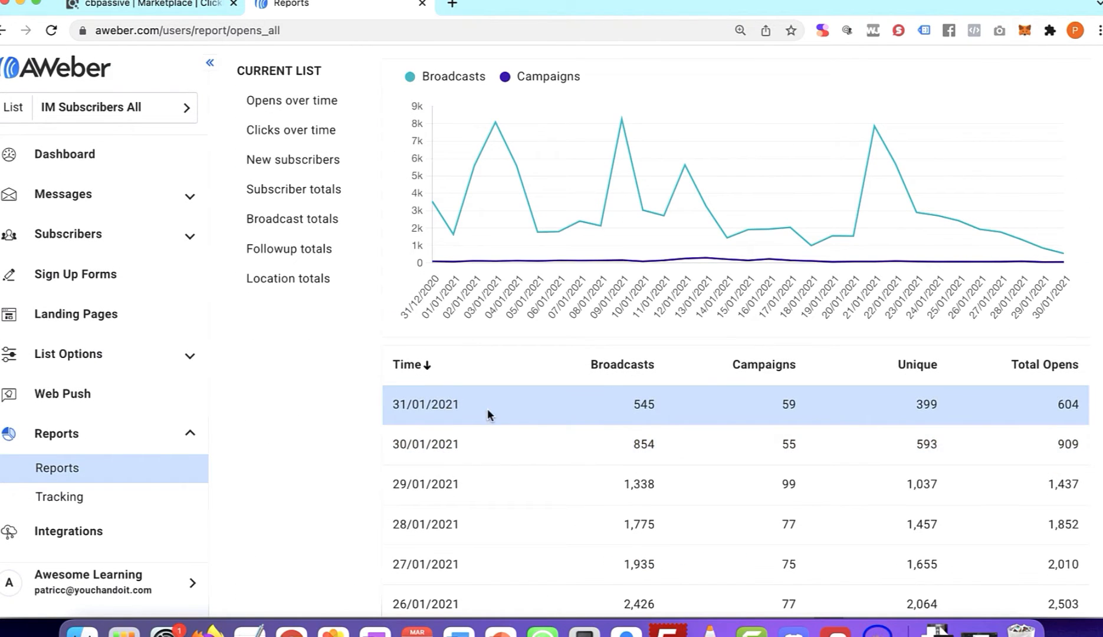
mouse_move(395, 407)
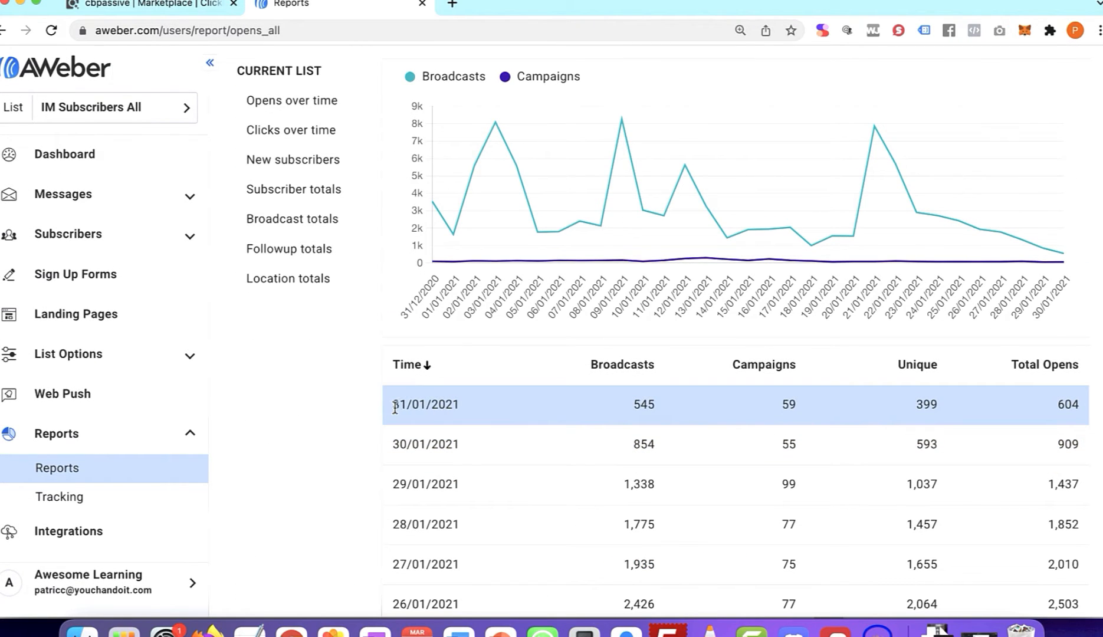
mouse_move(470, 412)
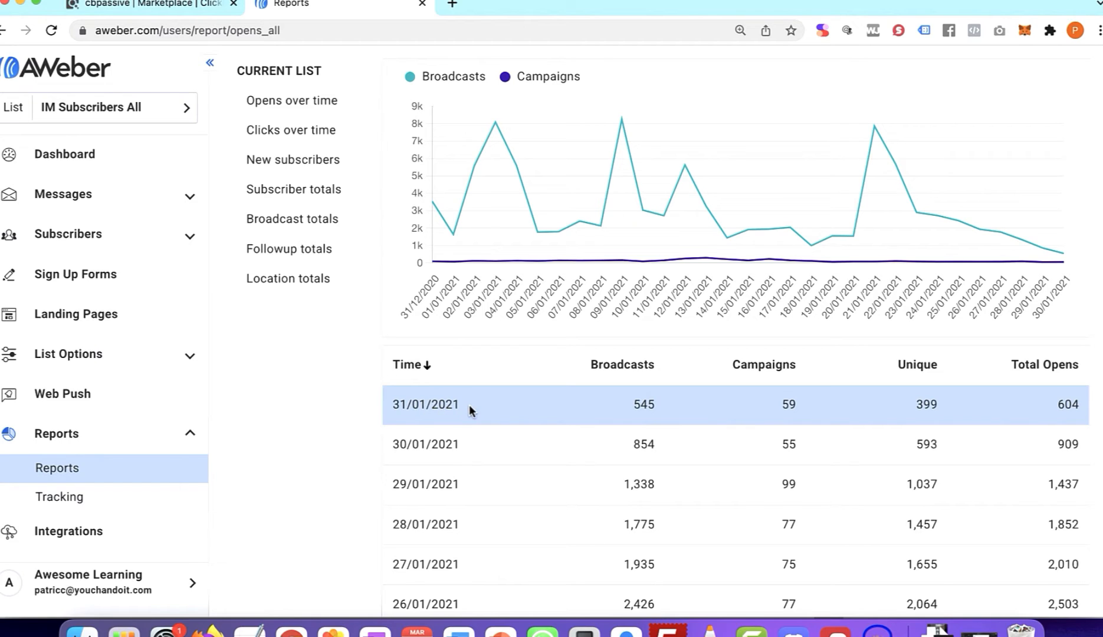
mouse_move(648, 409)
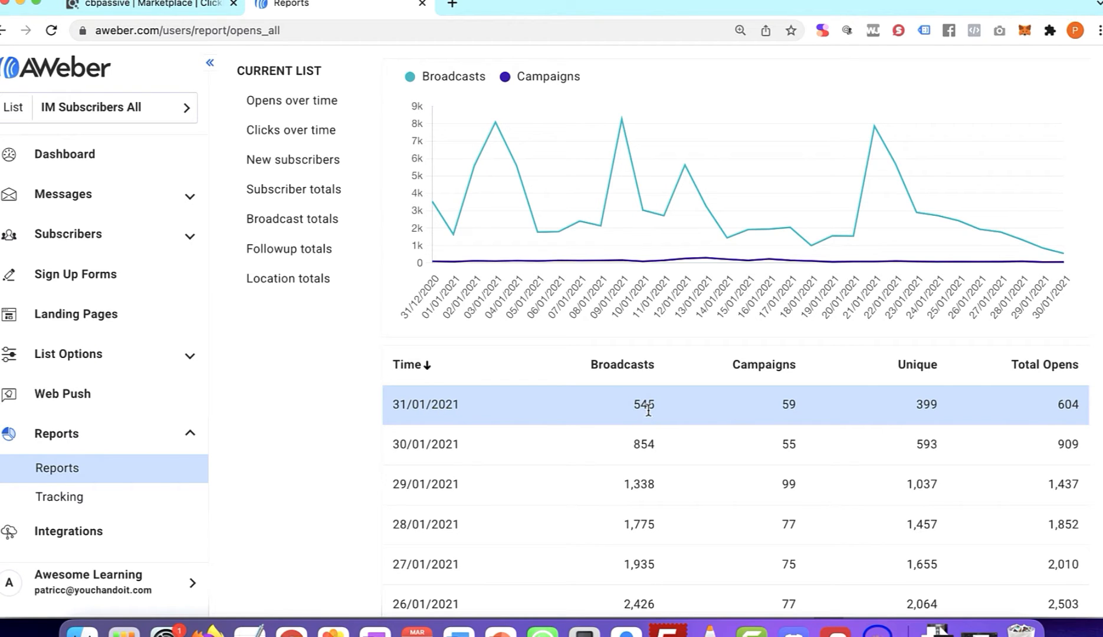
mouse_move(1035, 402)
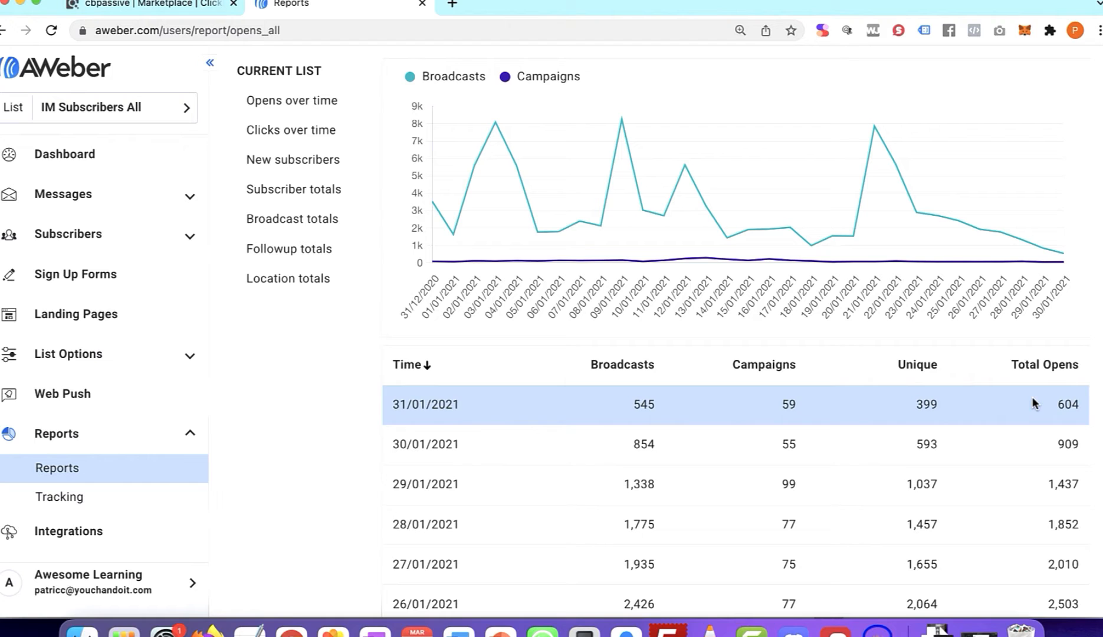
scroll("down", 3)
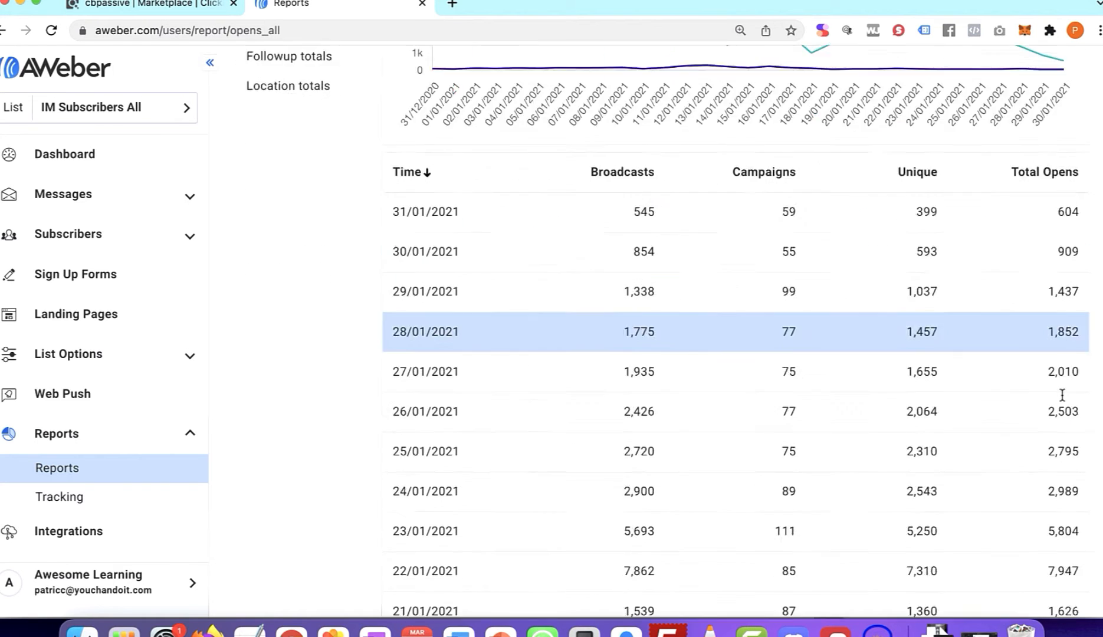
scroll("down", 3)
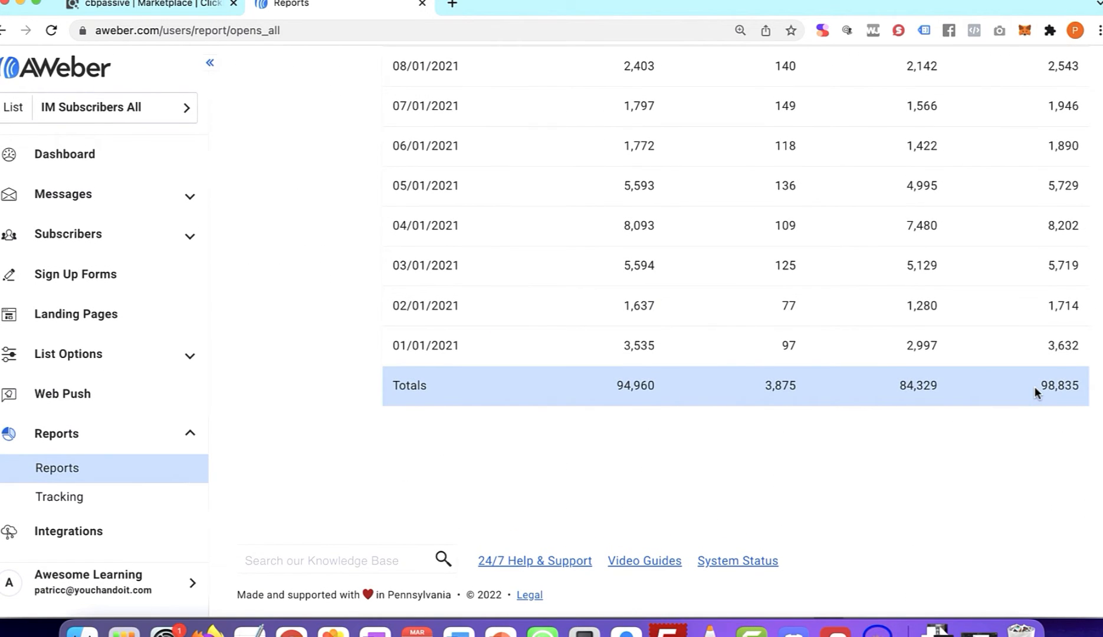
mouse_move(1037, 452)
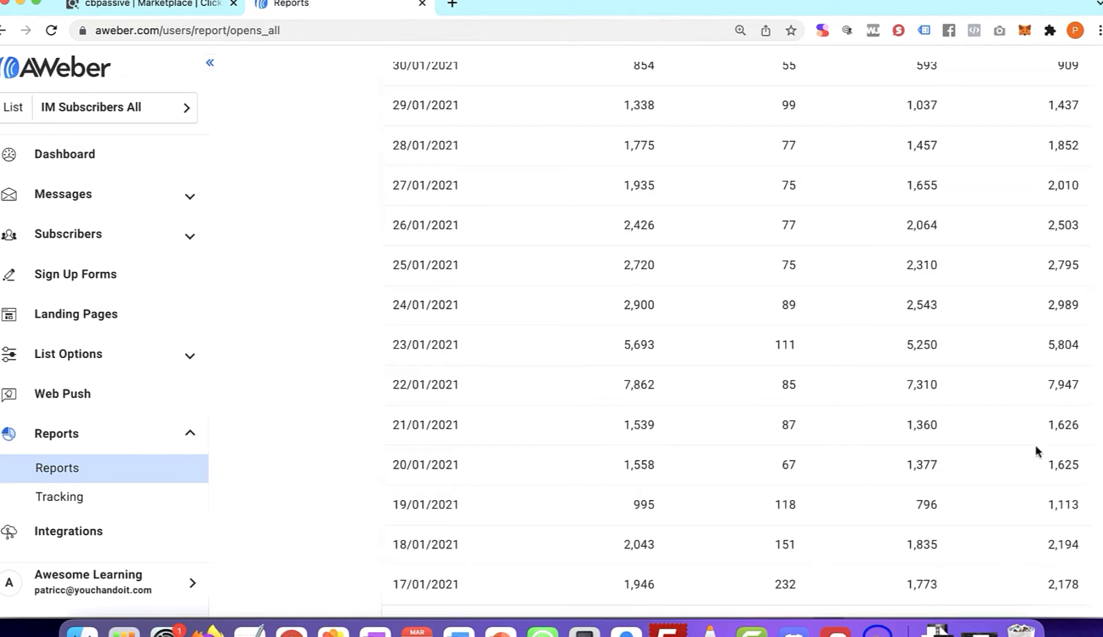
- Apply February 1–28, 2021 and review the daily opens table down to its 114,178 total
left_click(470, 237)
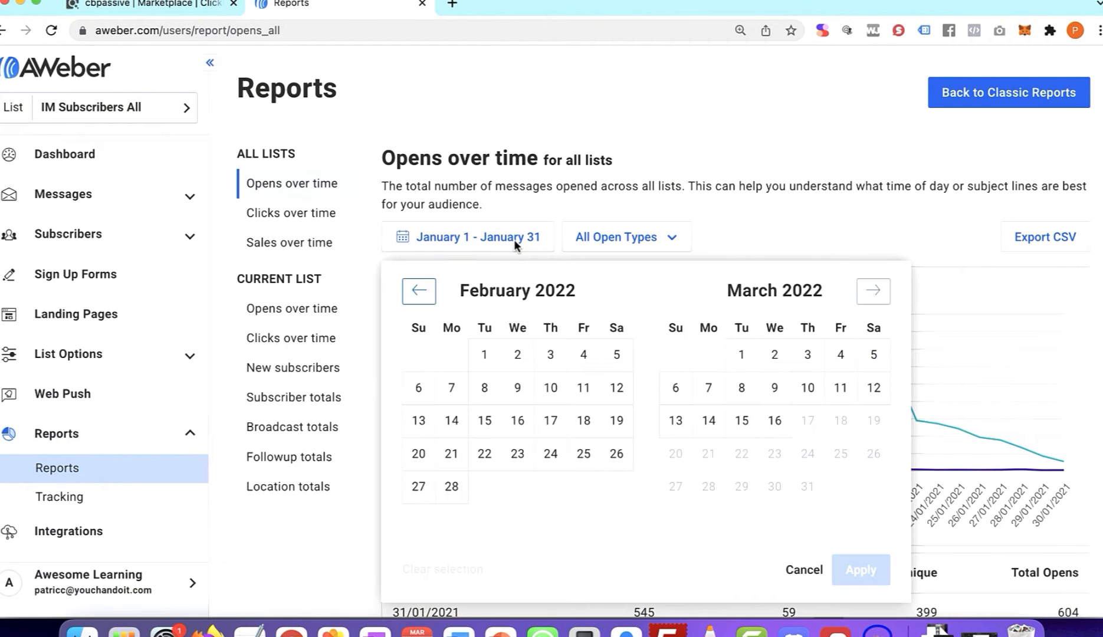
left_click(419, 291)
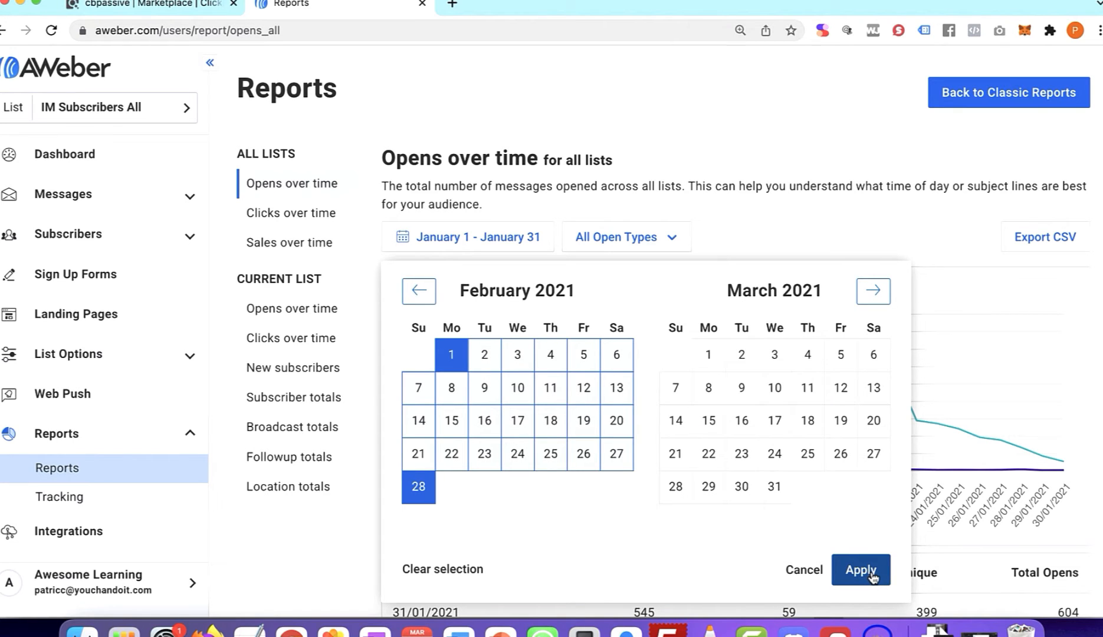
left_click(860, 570)
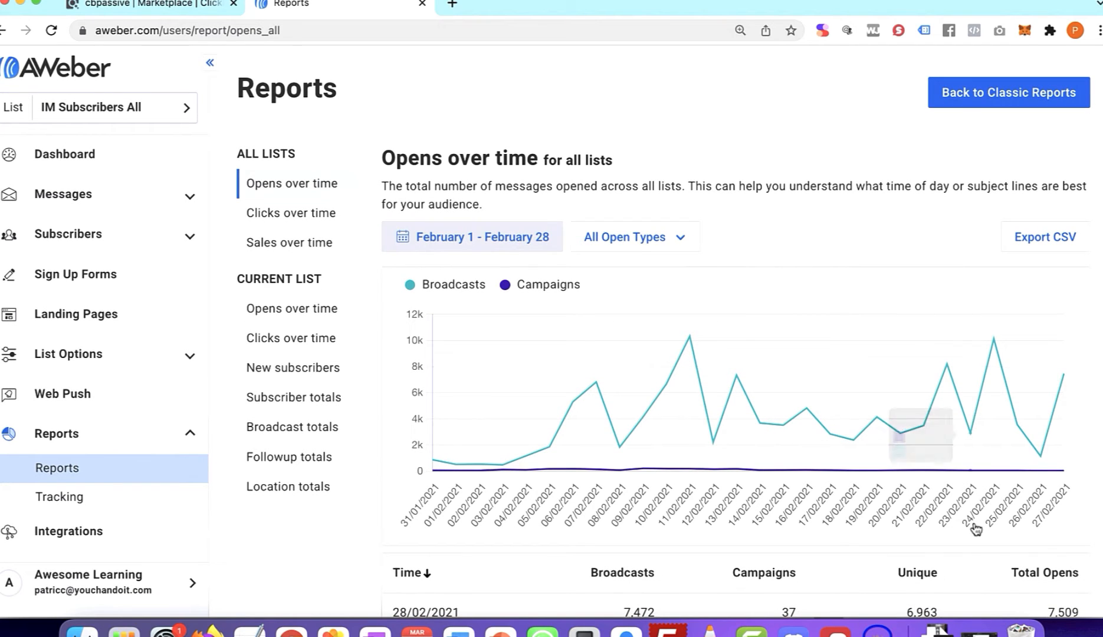
scroll("down", 3)
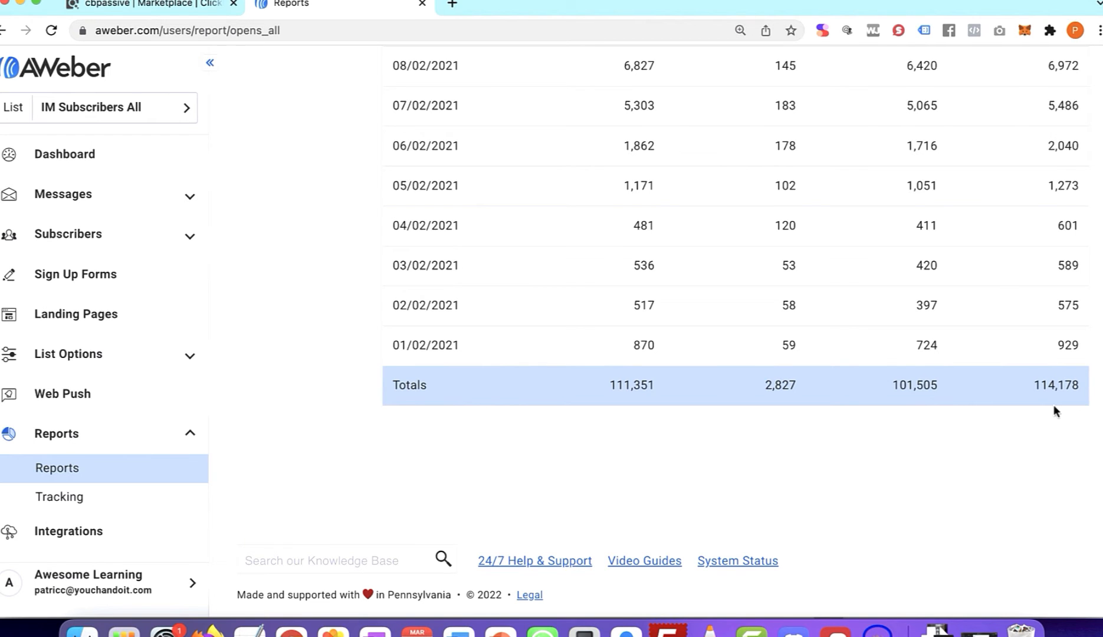
scroll("up", 3)
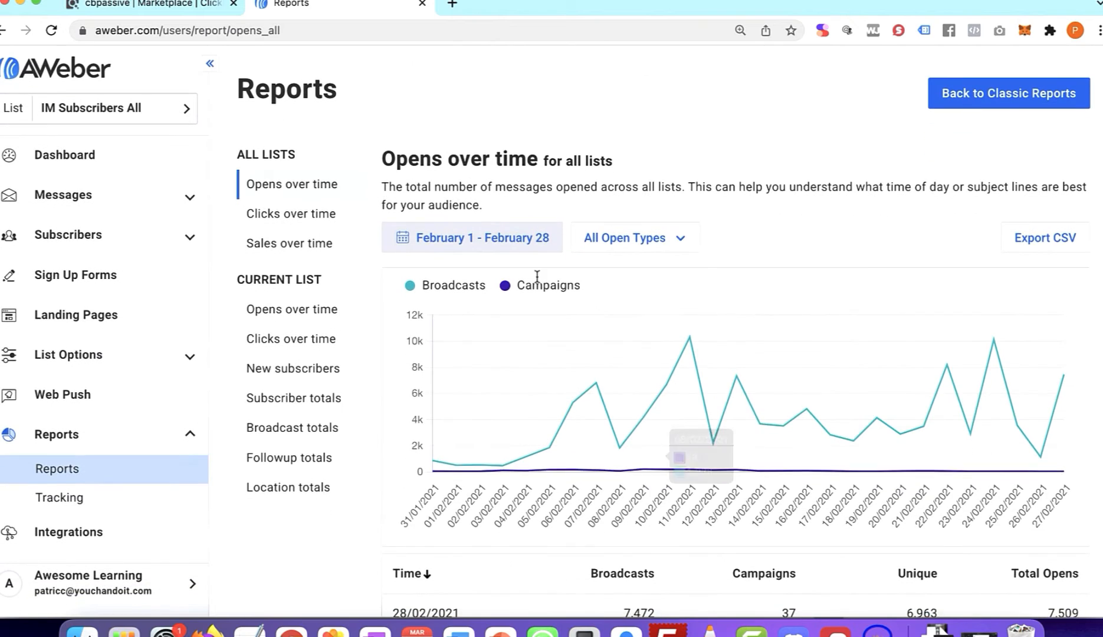
- Apply March 1–31, 2021 and review the daily opens table toward its 148,510 total
left_click(472, 237)
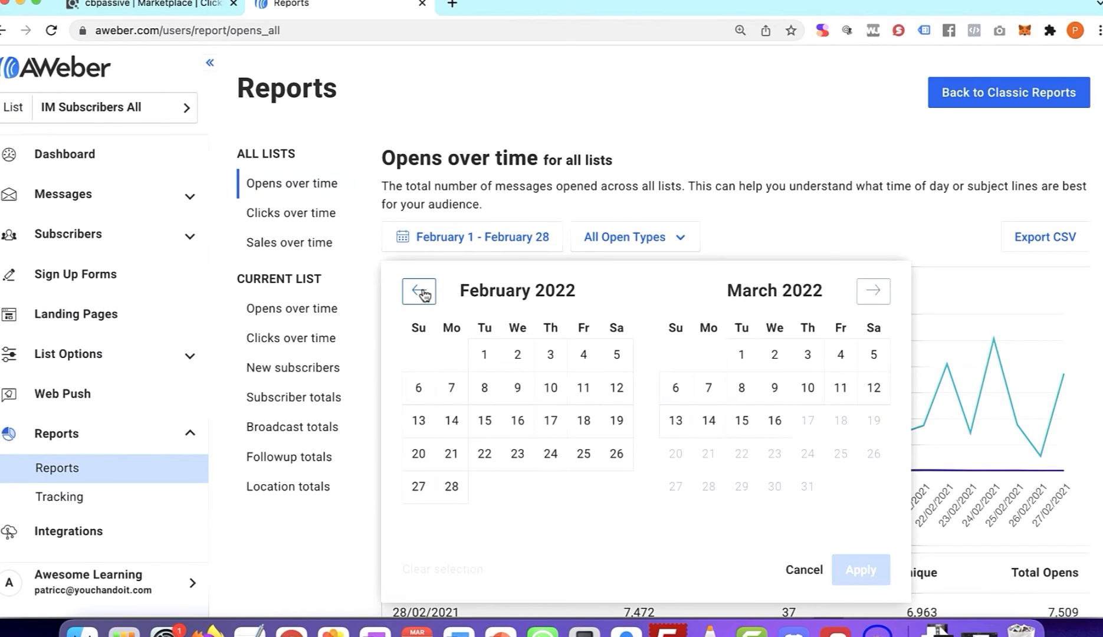
left_click(419, 290)
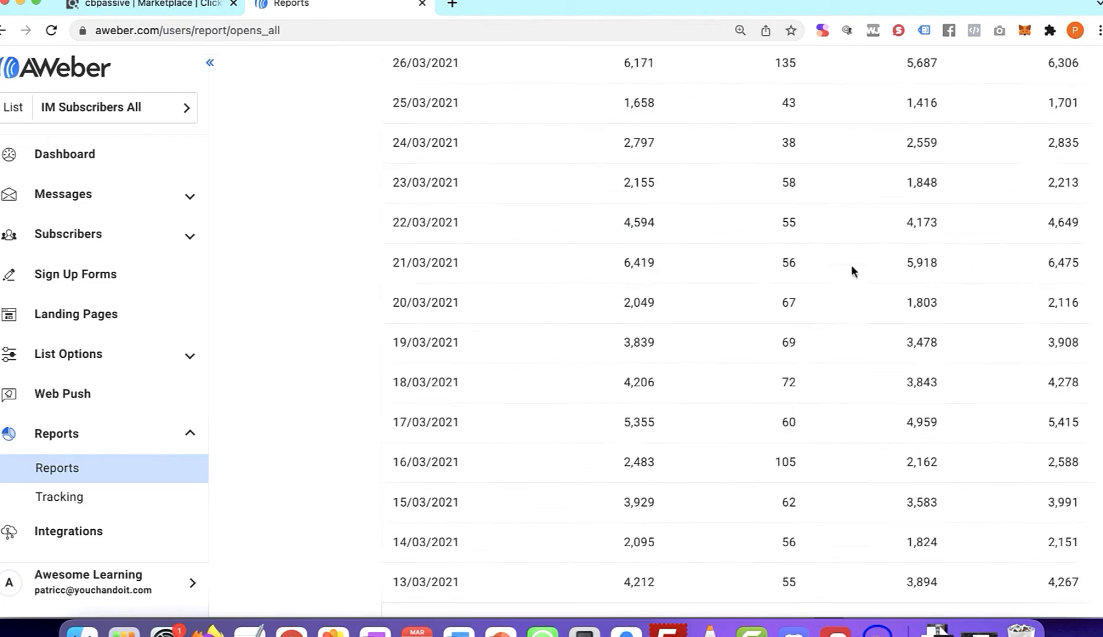
scroll("down", 3)
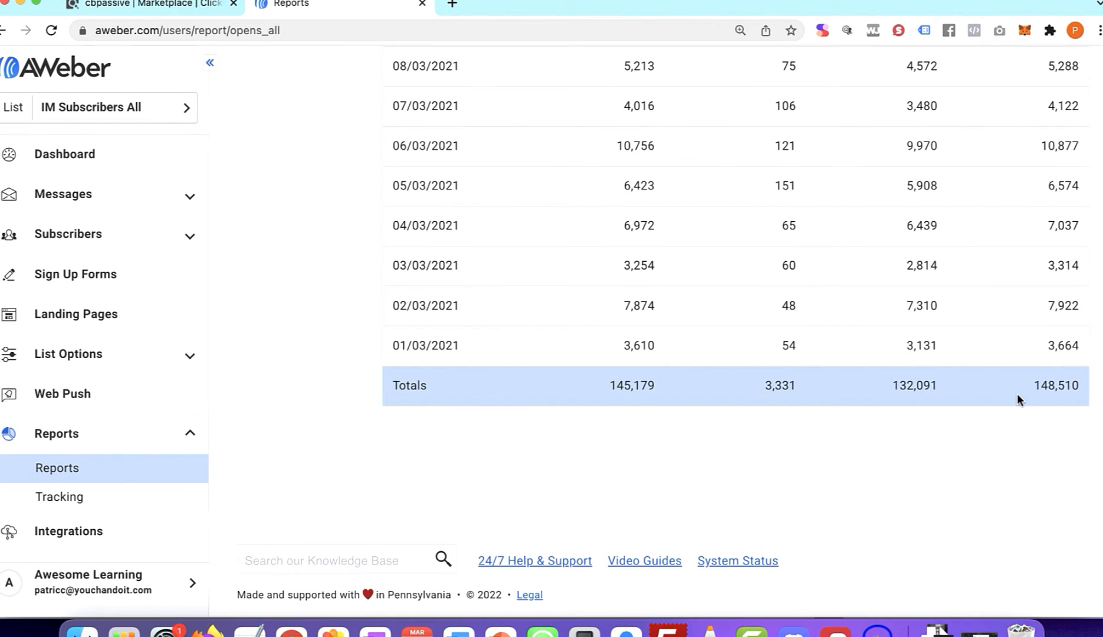
mouse_move(1040, 433)
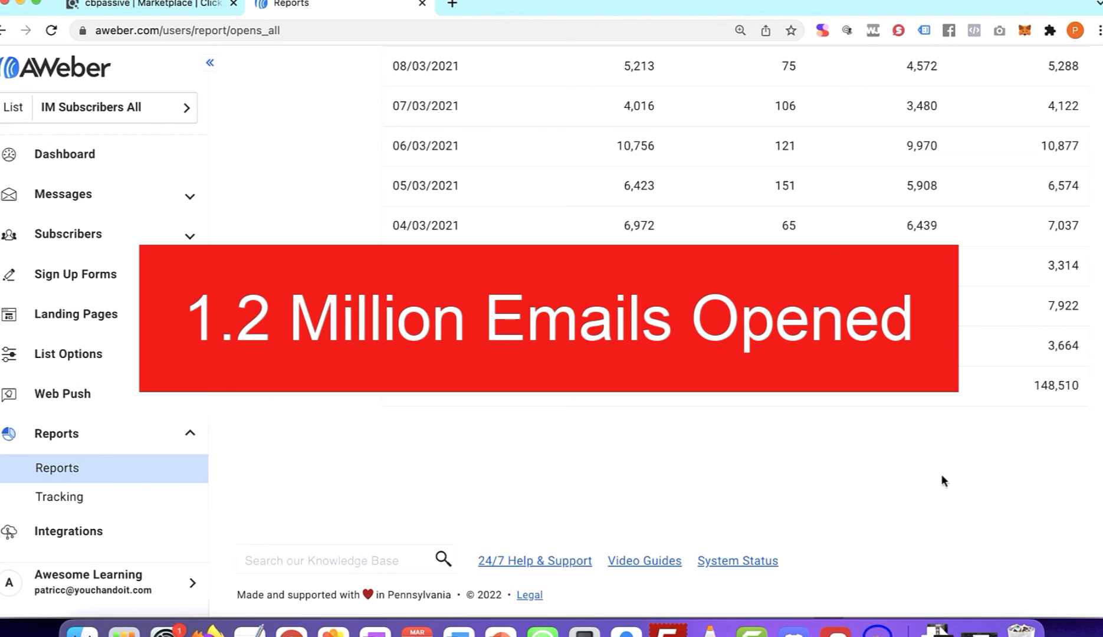
mouse_move(804, 515)
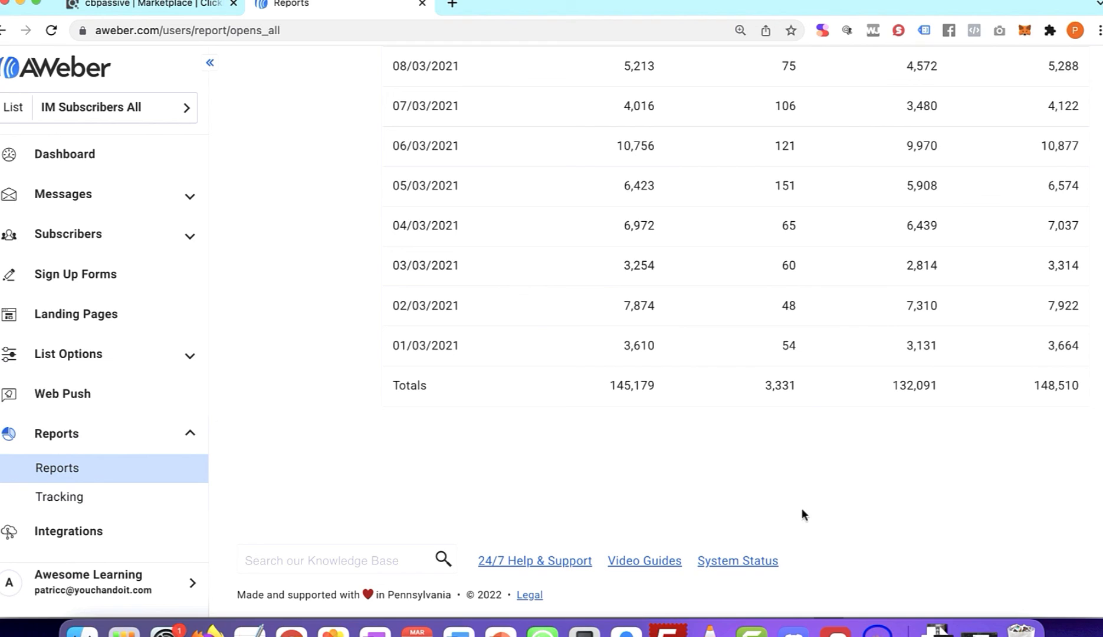
mouse_move(982, 493)
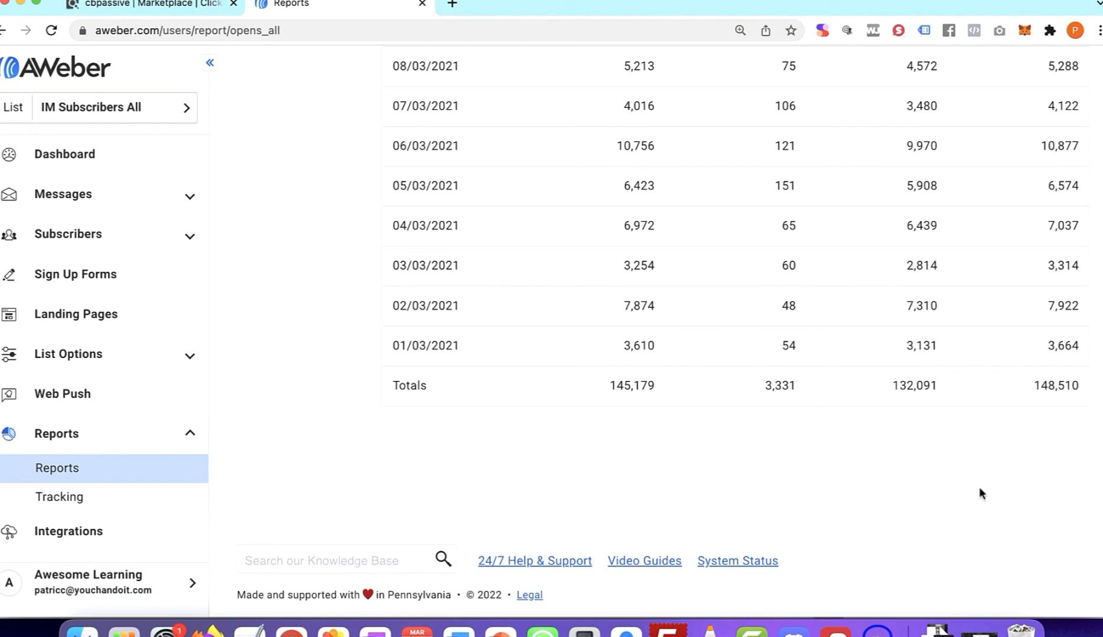